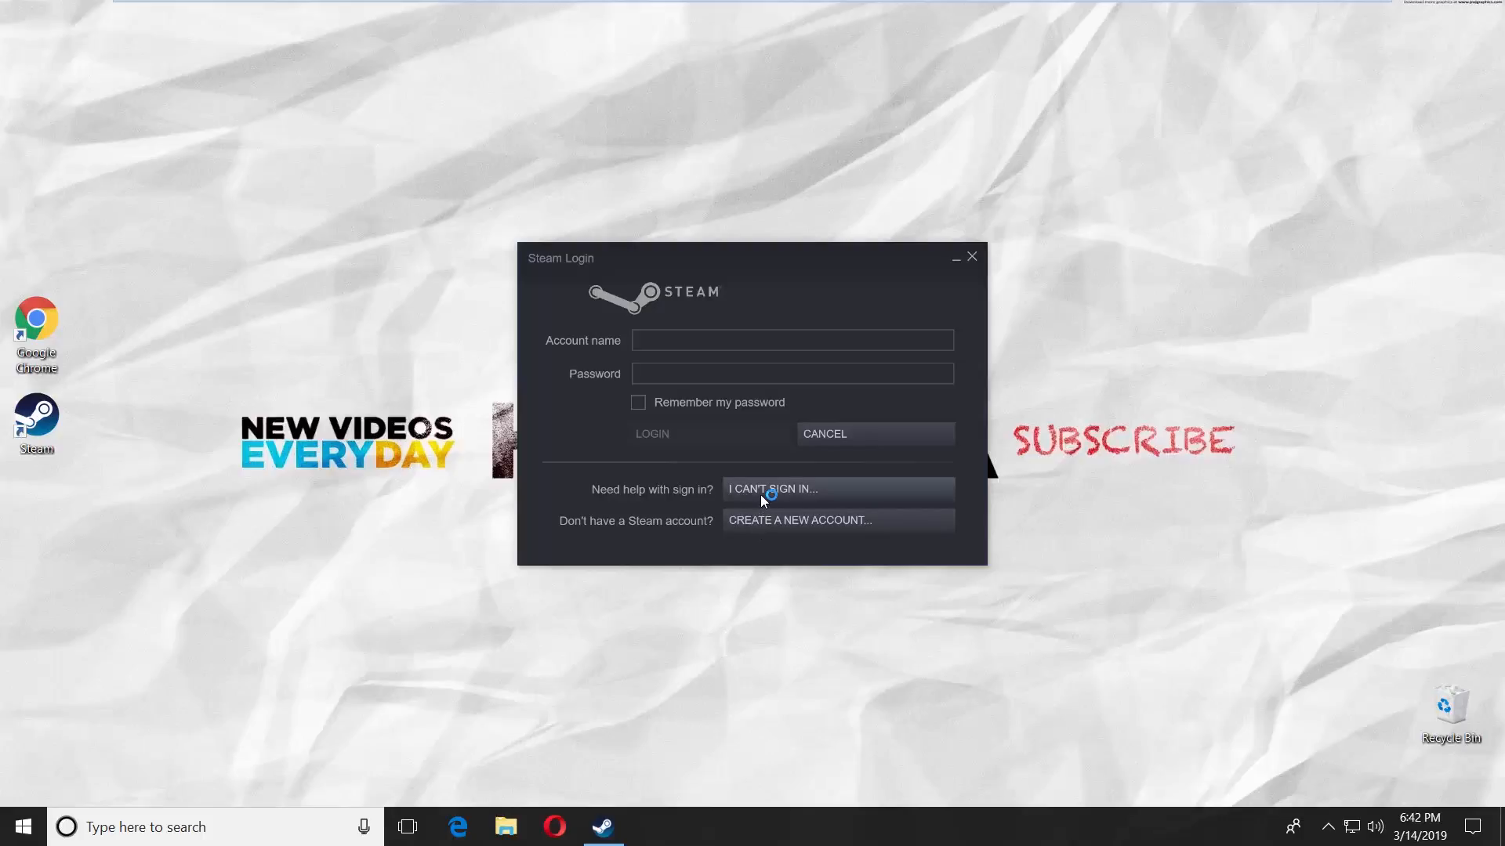
Choose 'I can't sign in...' from the Steam login window to reach sign-in help
left_click(773, 488)
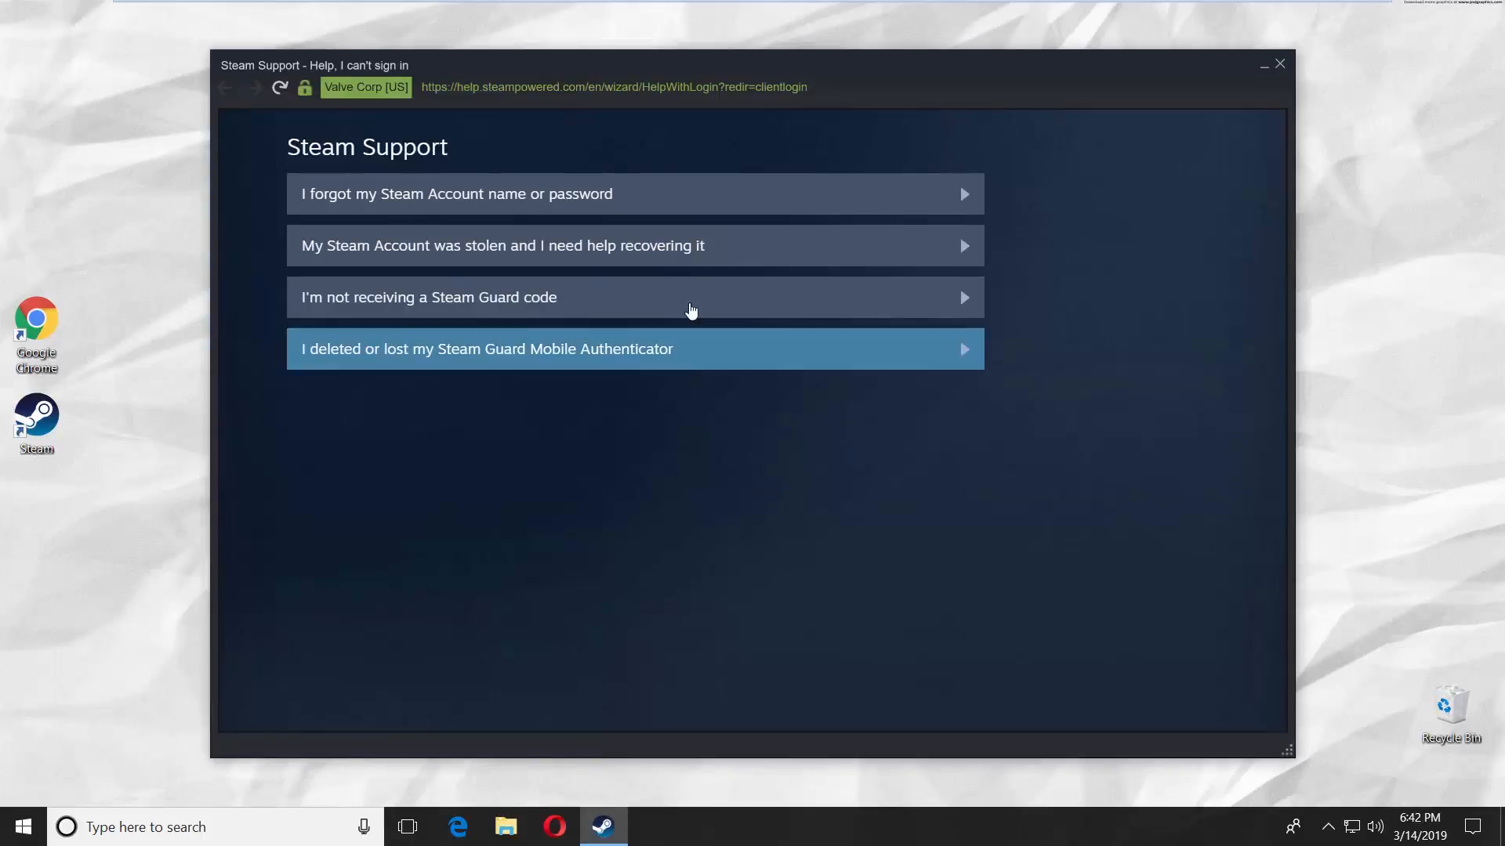
mouse_move(664, 194)
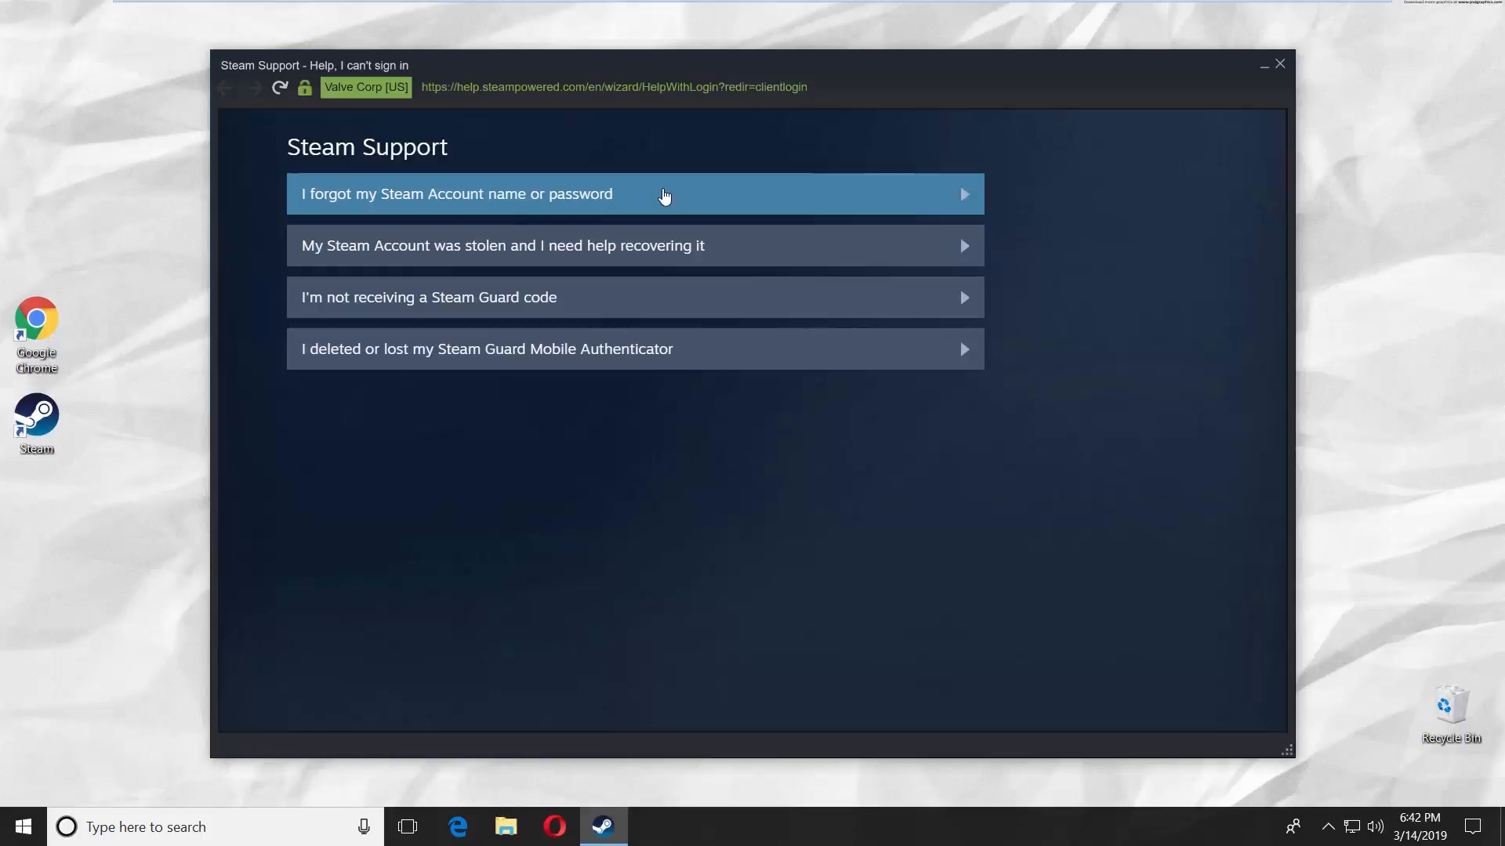
Report a forgotten name or password and search for the account 'howzatv'
left_click(633, 193)
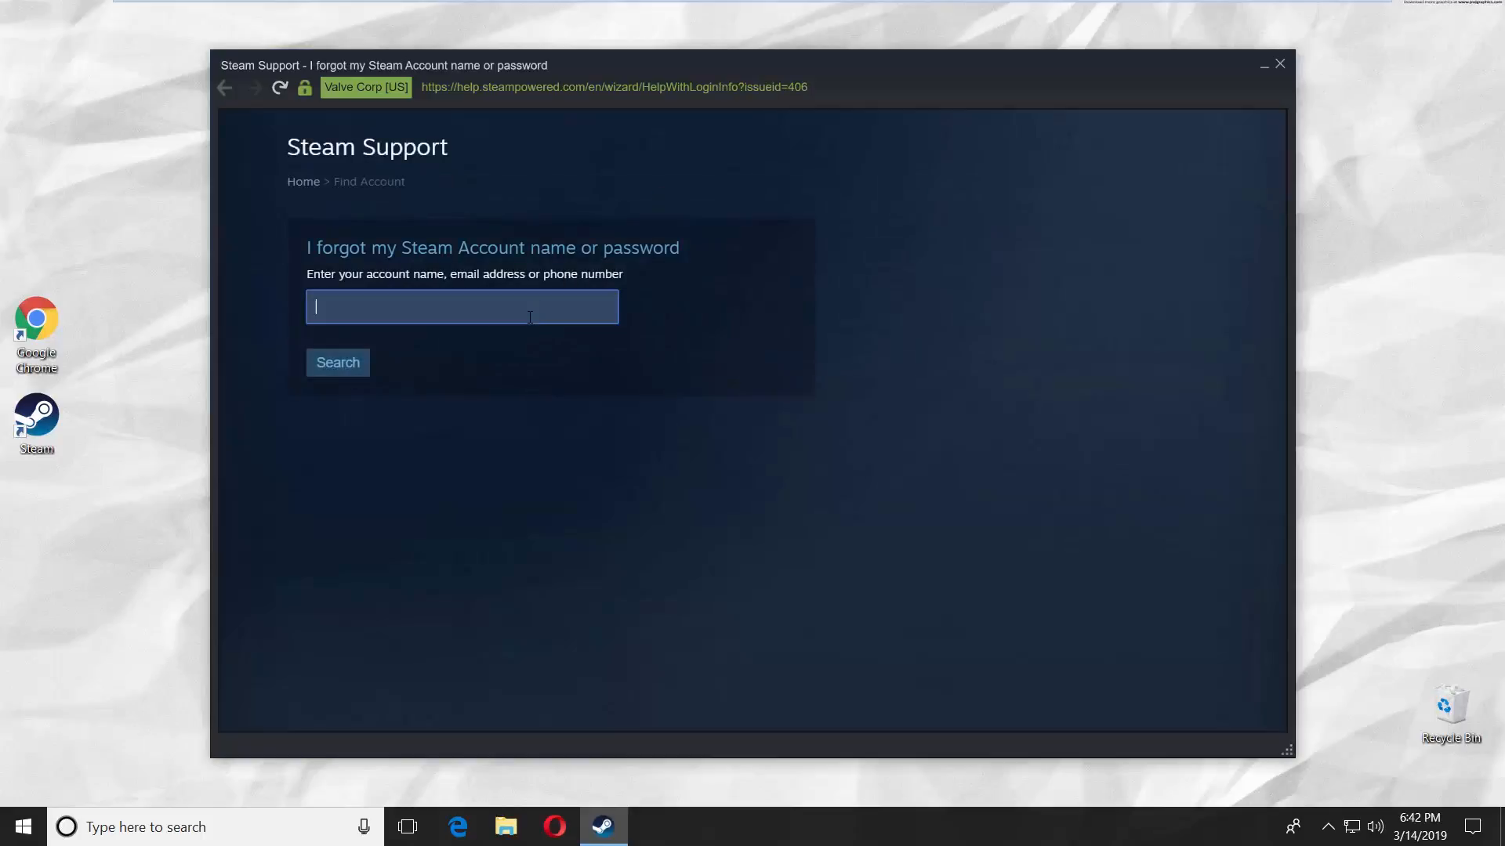
type("howzatv")
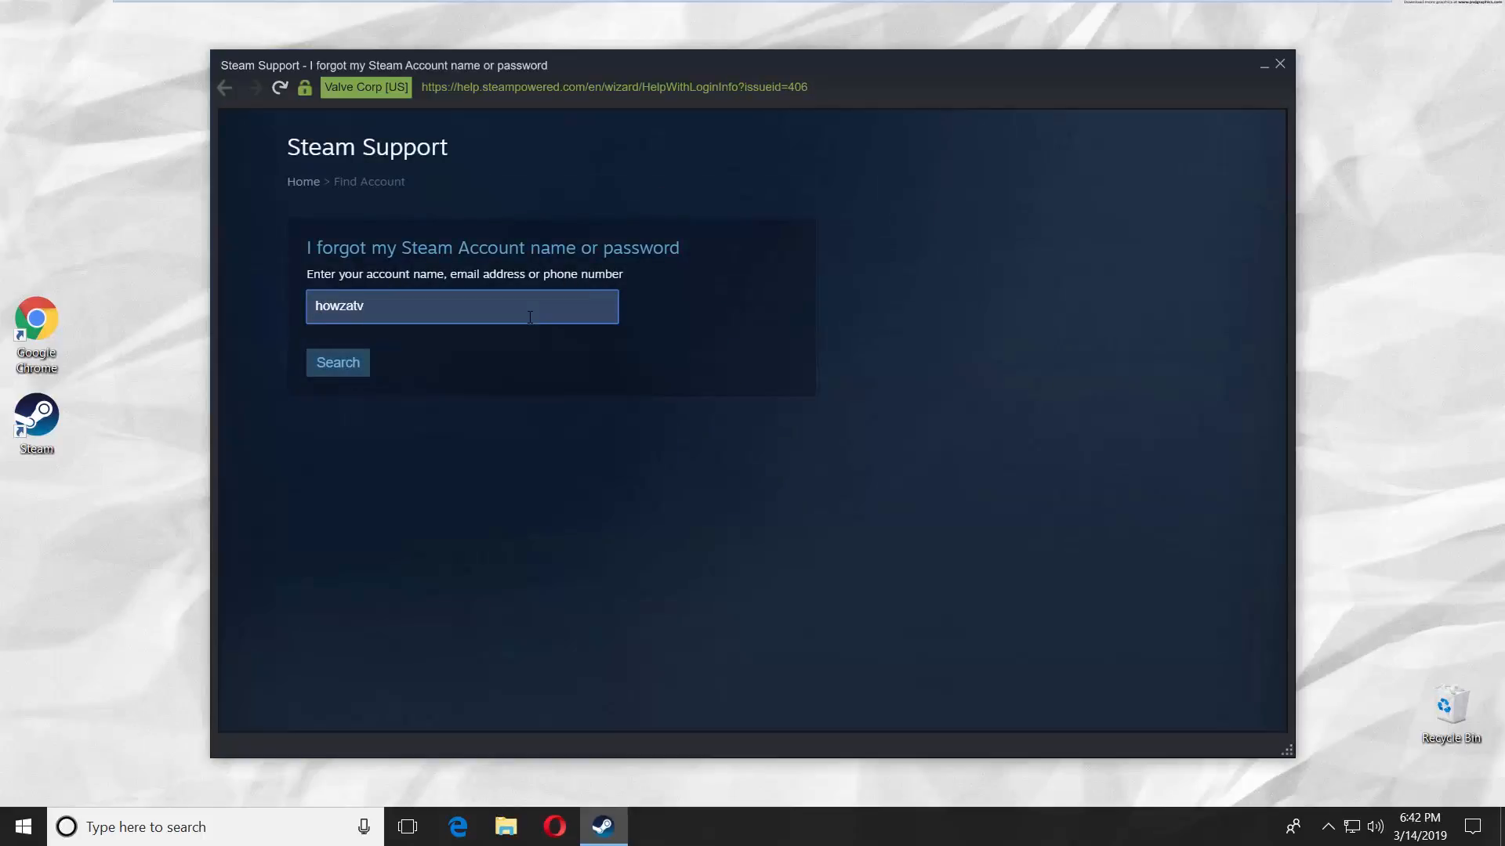
left_click(337, 362)
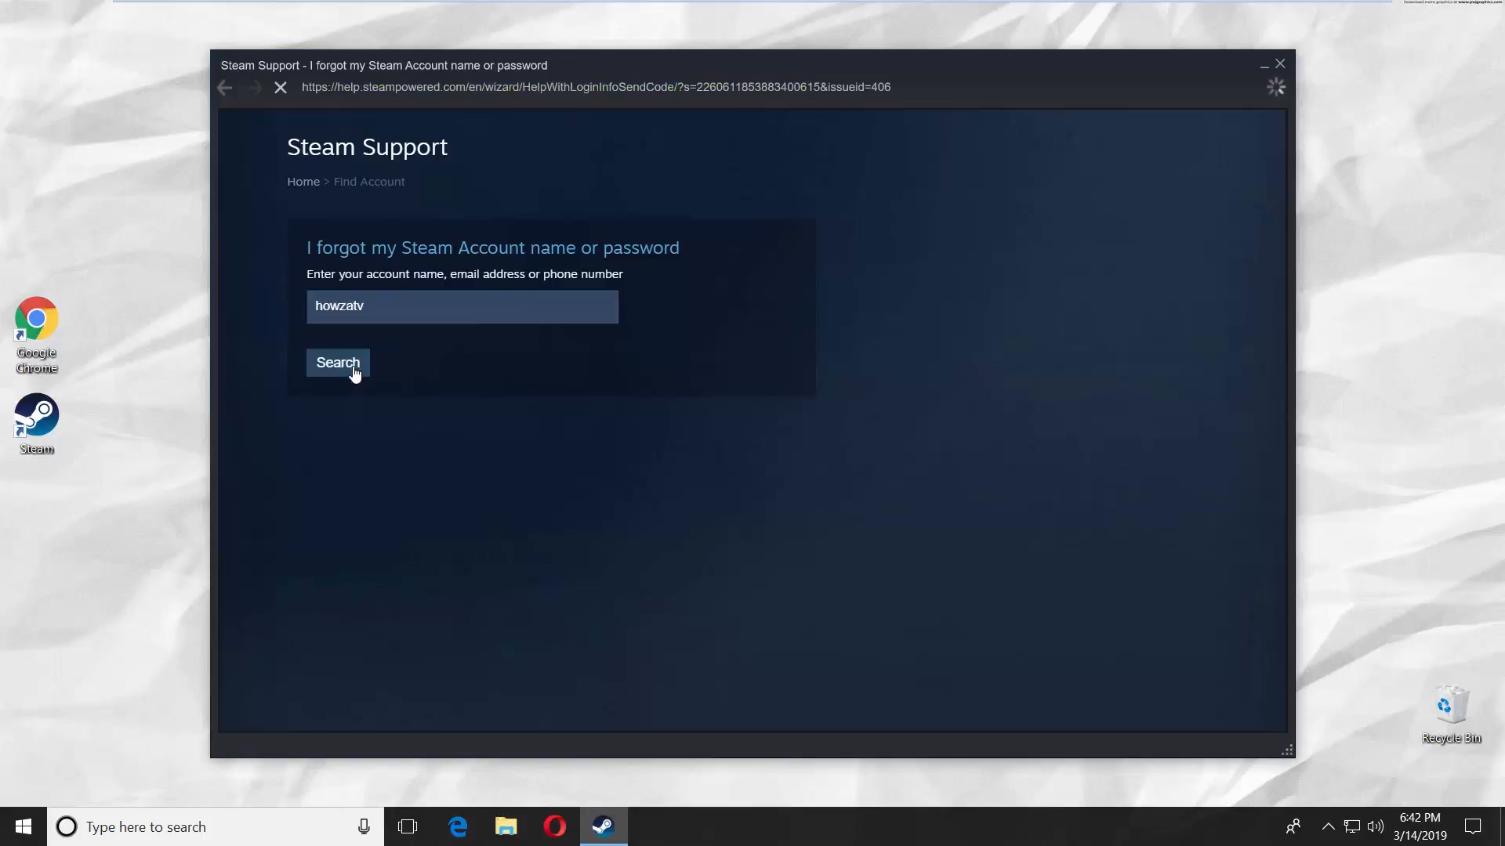
left_click(337, 363)
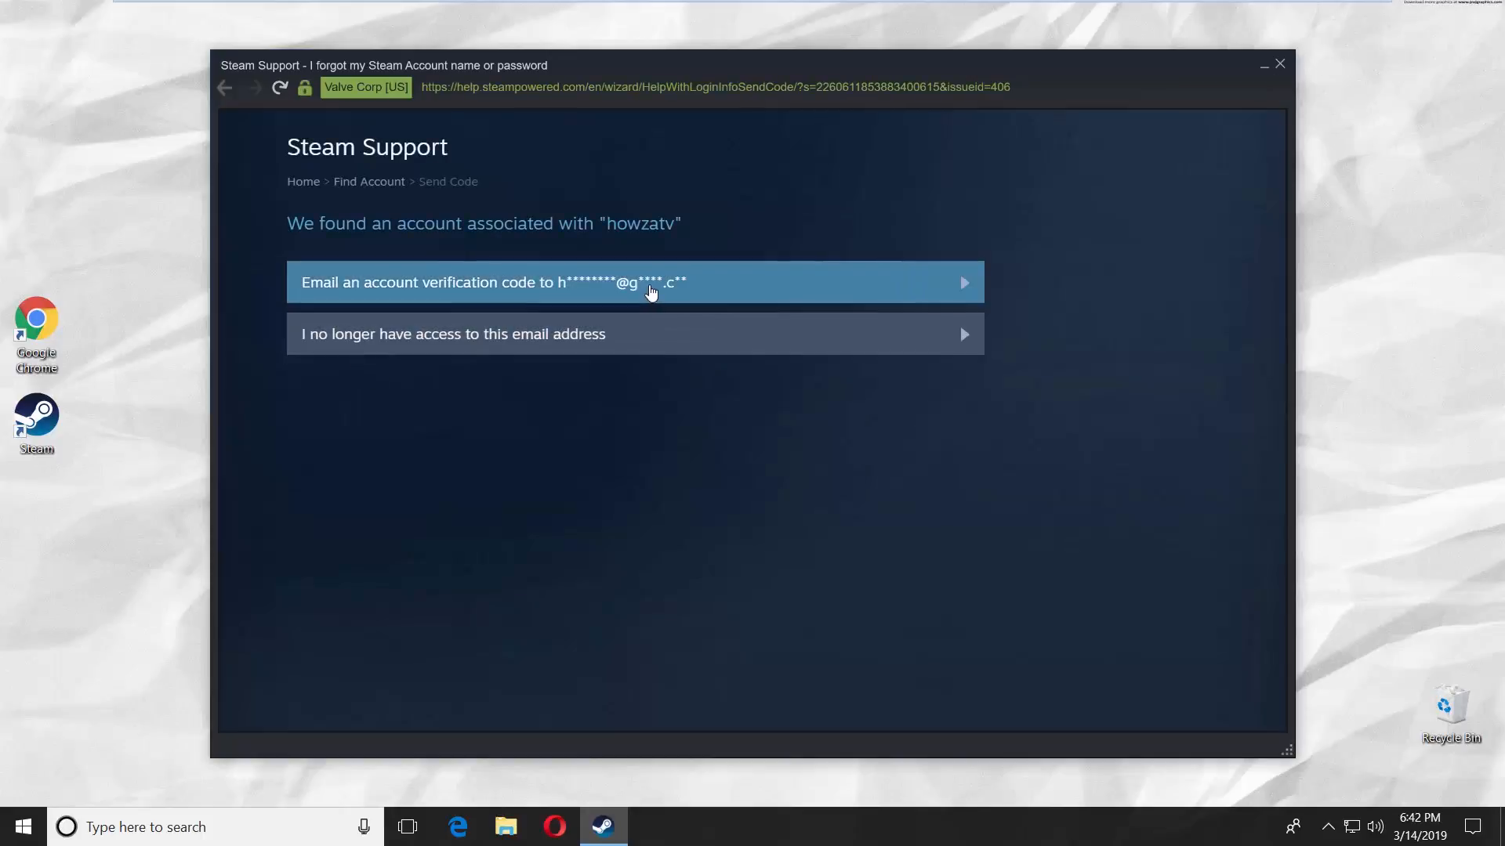
left_click(637, 283)
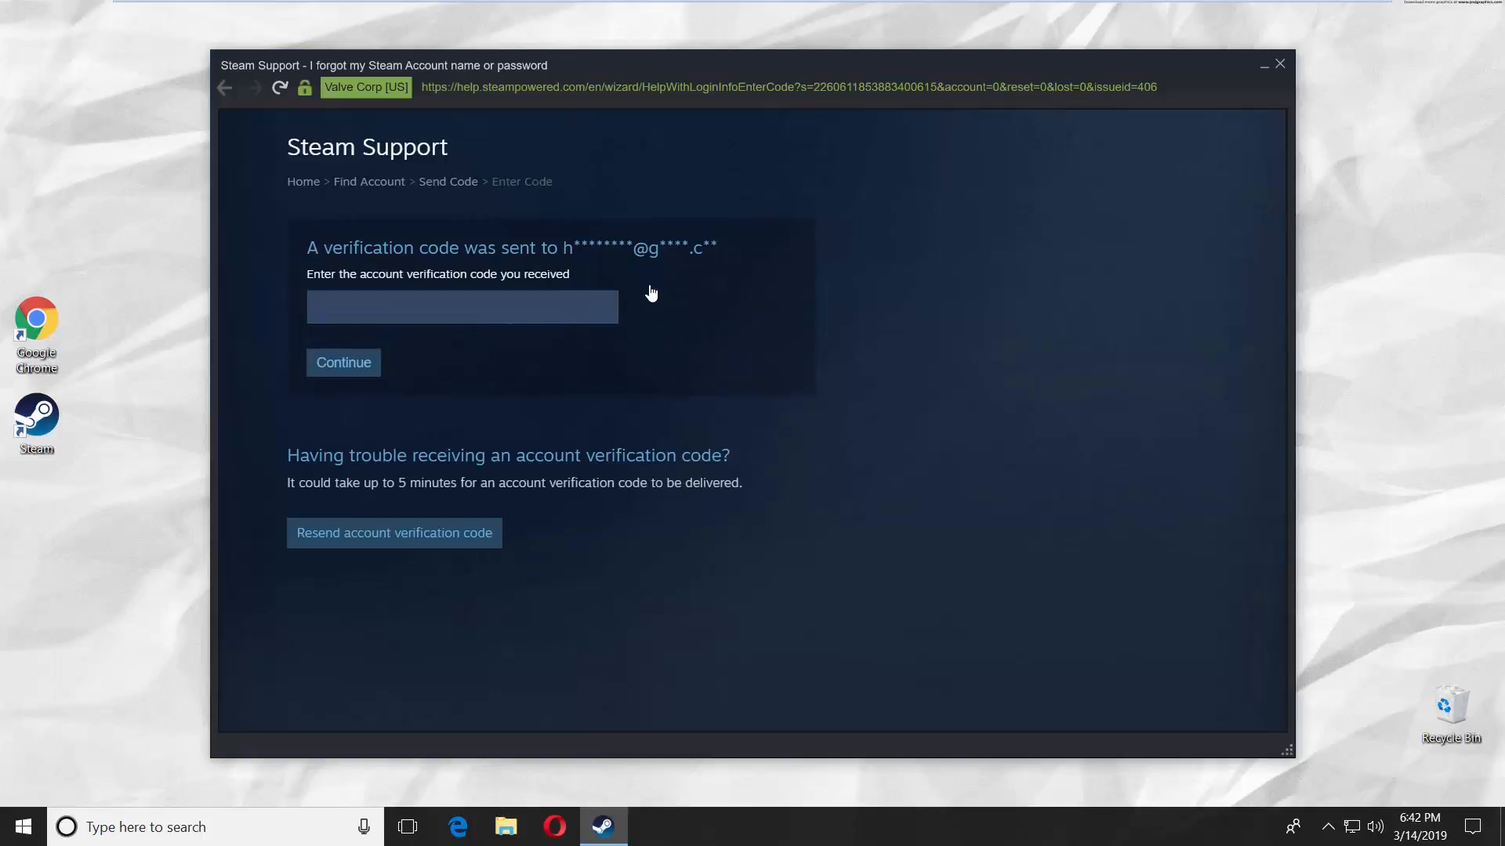
mouse_move(644, 296)
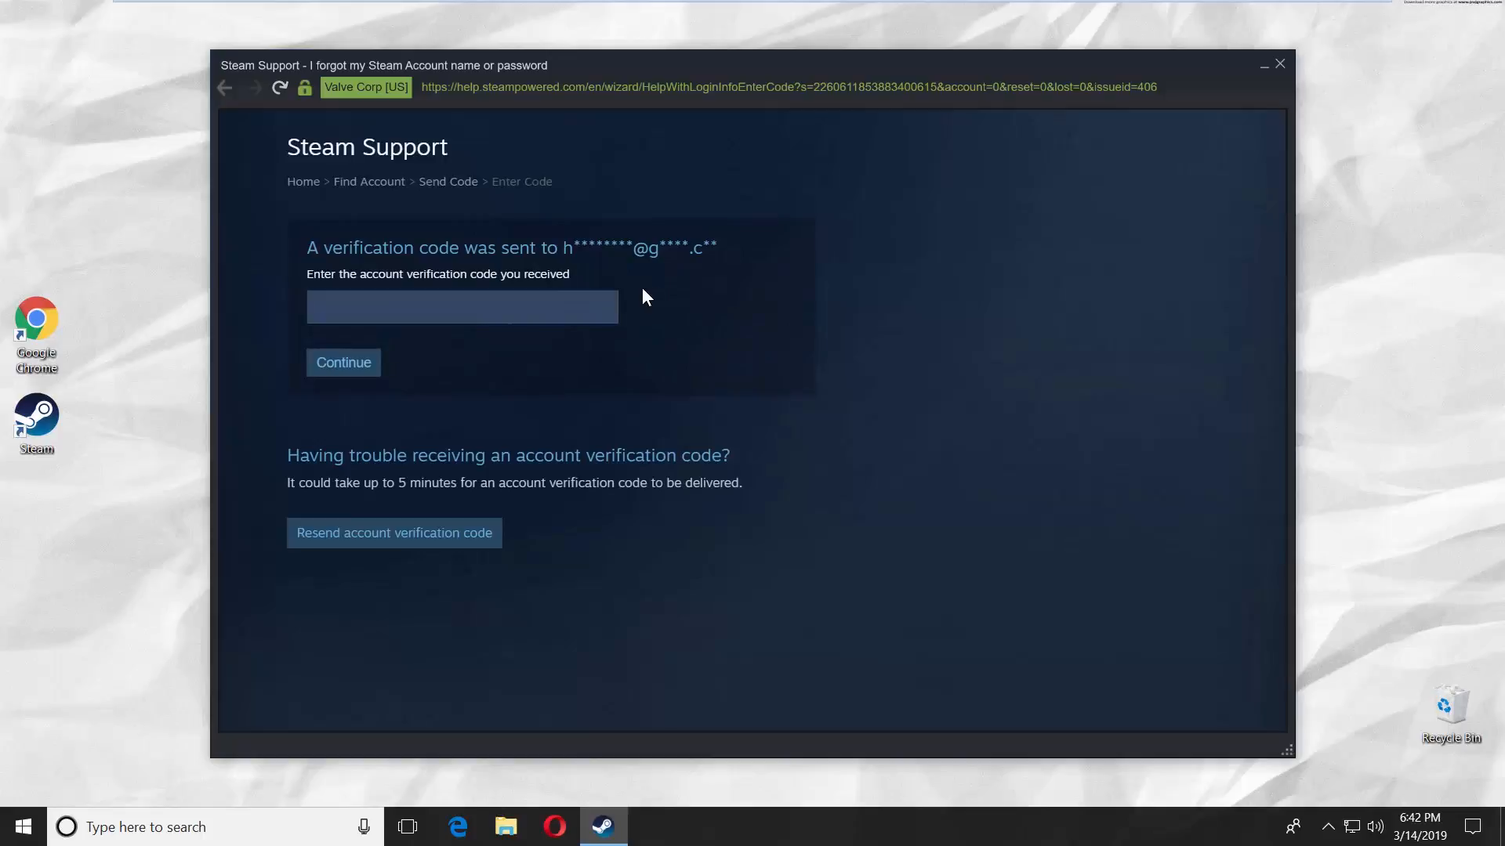
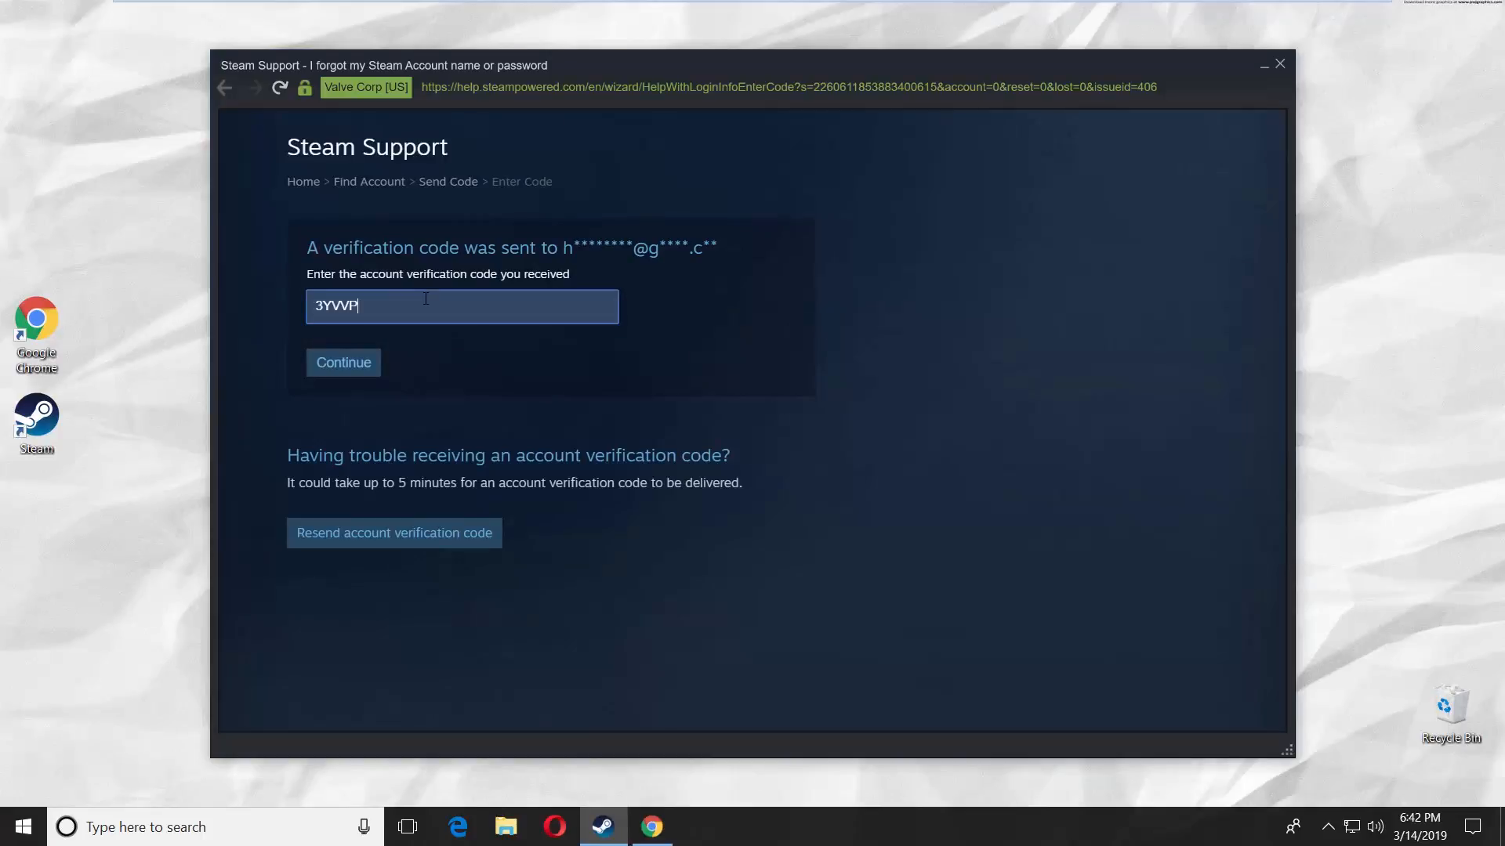
left_click(342, 363)
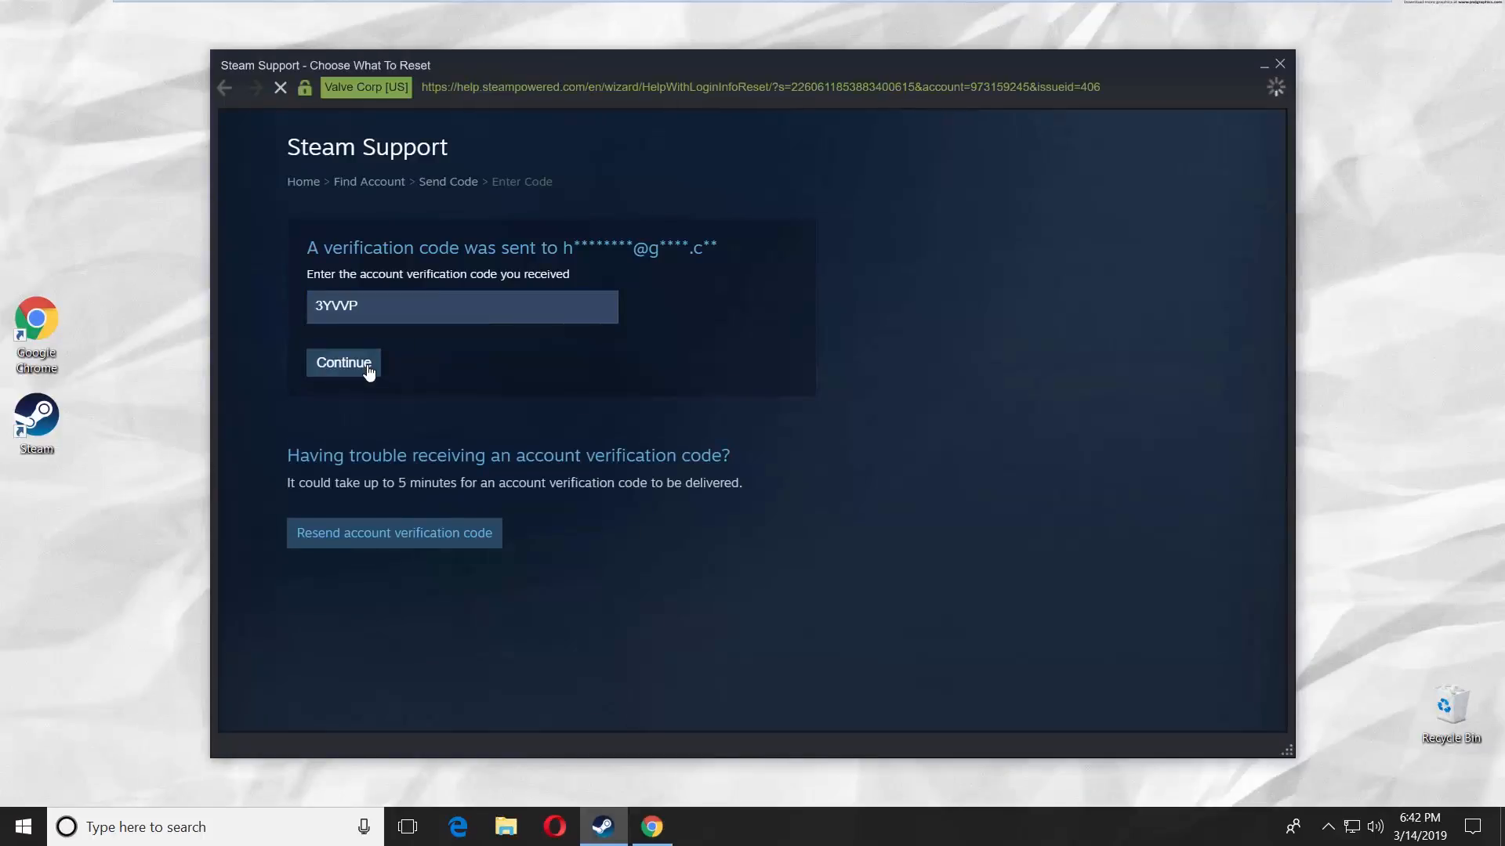
left_click(343, 363)
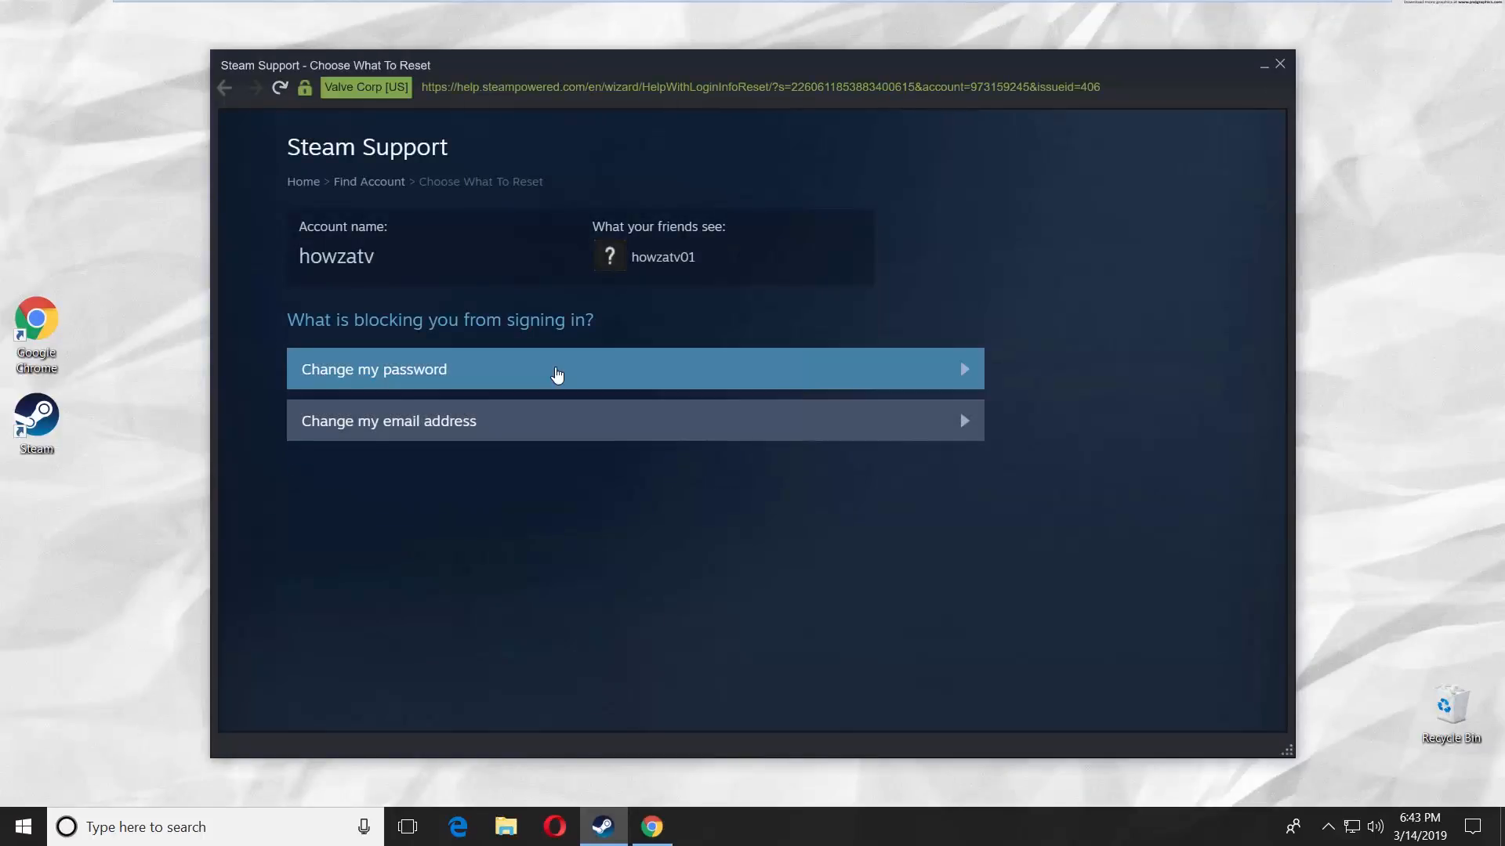
Choose to change the password and submit the new password entered twice
left_click(556, 368)
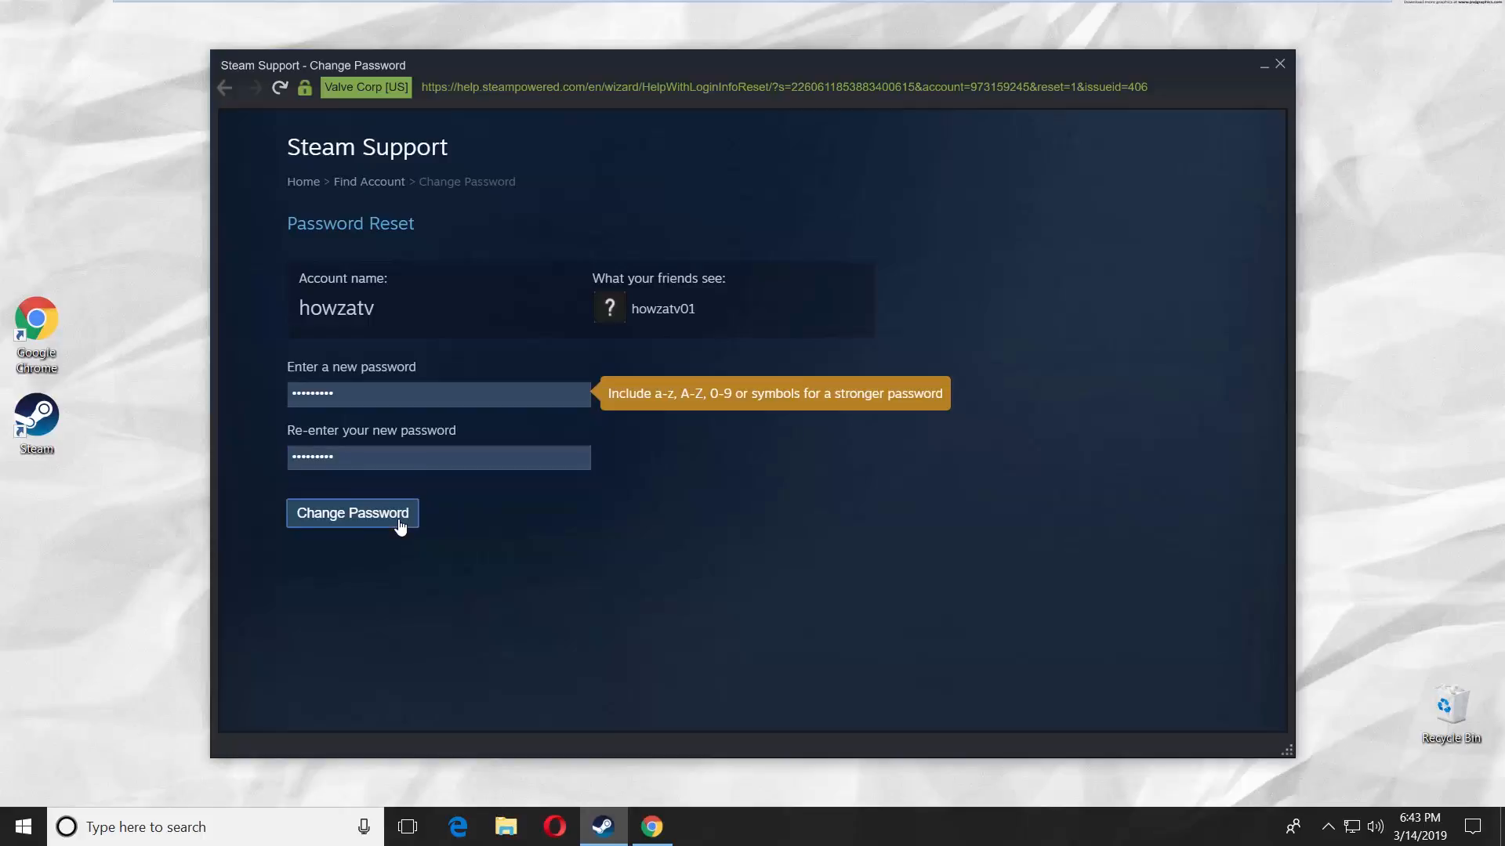
left_click(352, 512)
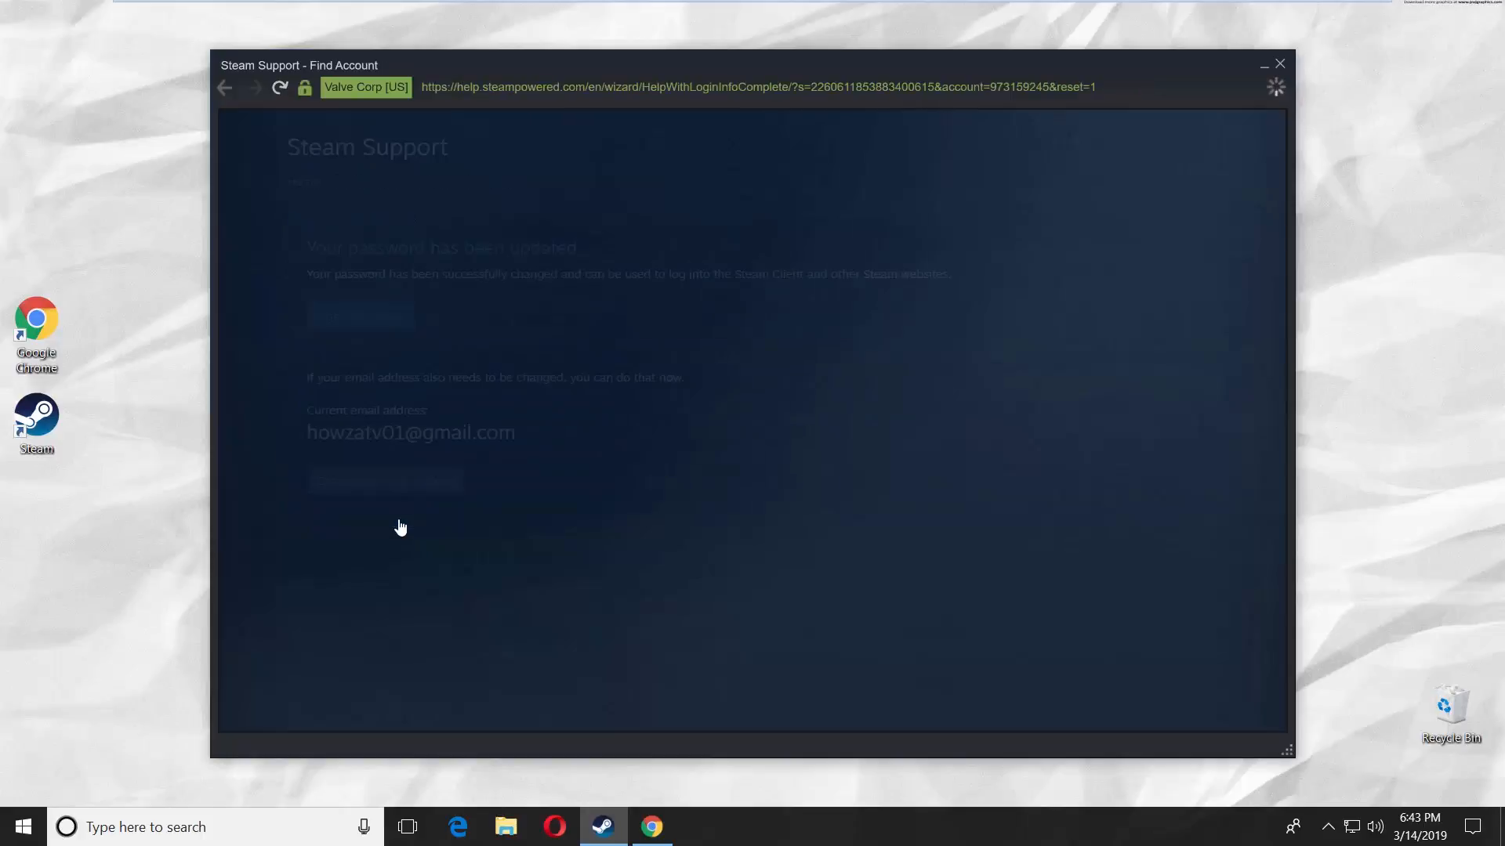